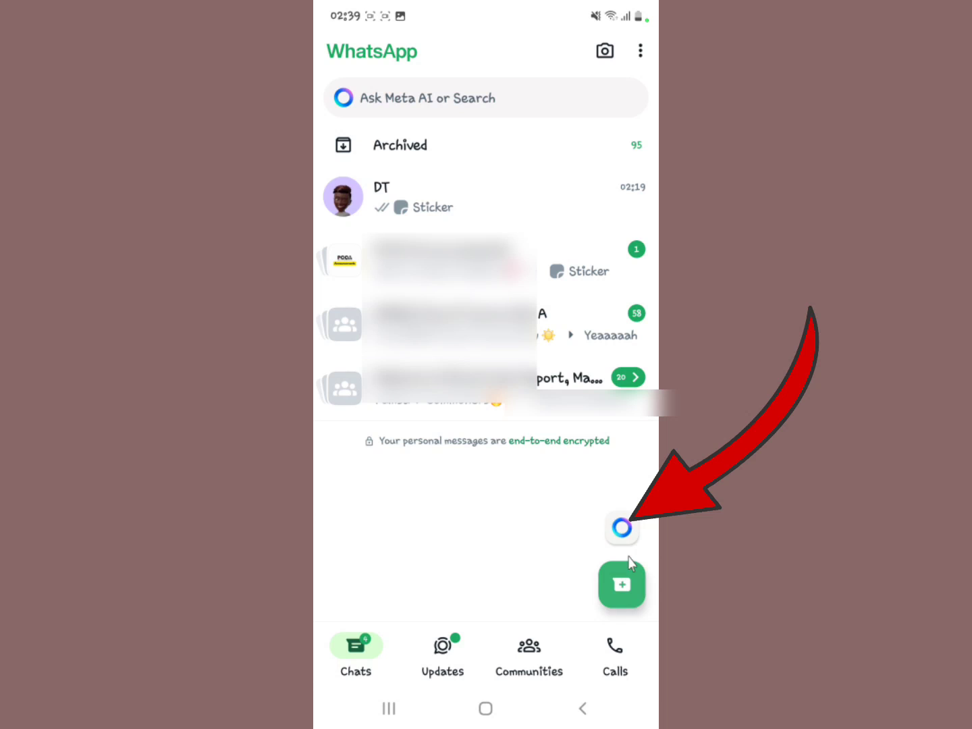
mouse_move(586, 564)
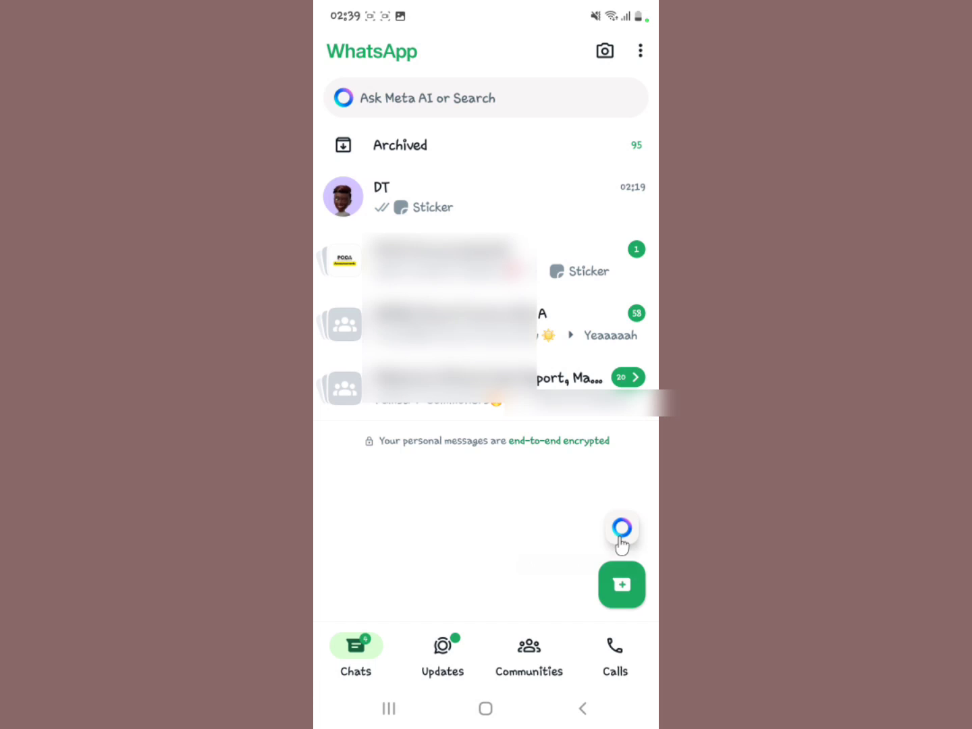
Step: Open the Meta AI chat from the floating button on the Chats tab
left_click(621, 530)
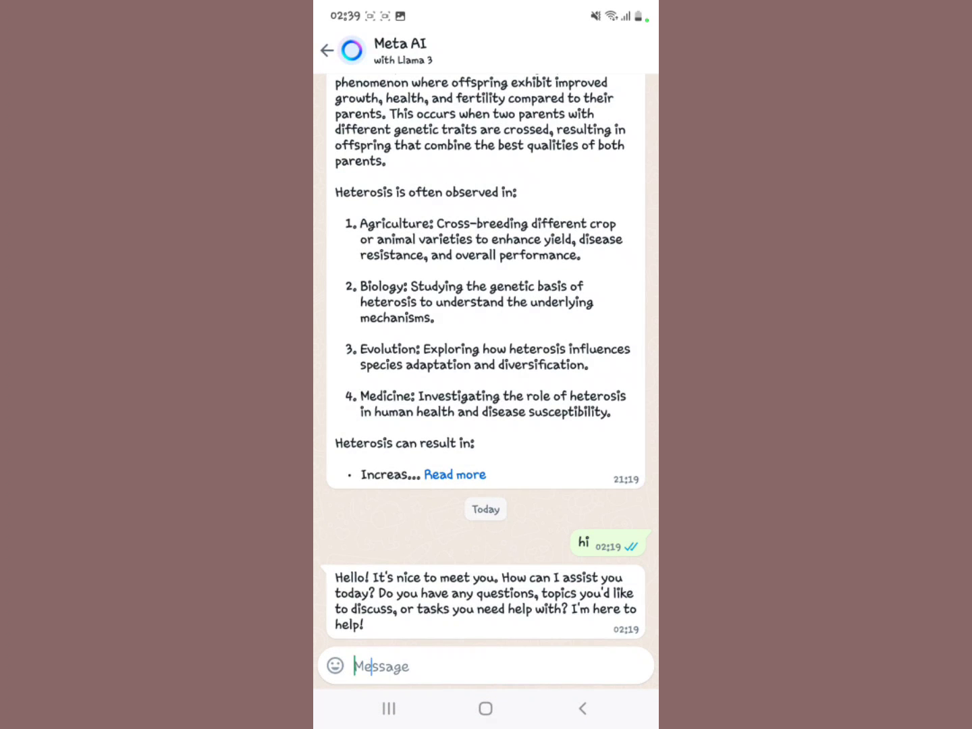
Step: Ask Meta AI "Define weather" and send the question
left_click(486, 665)
type("Define weather")
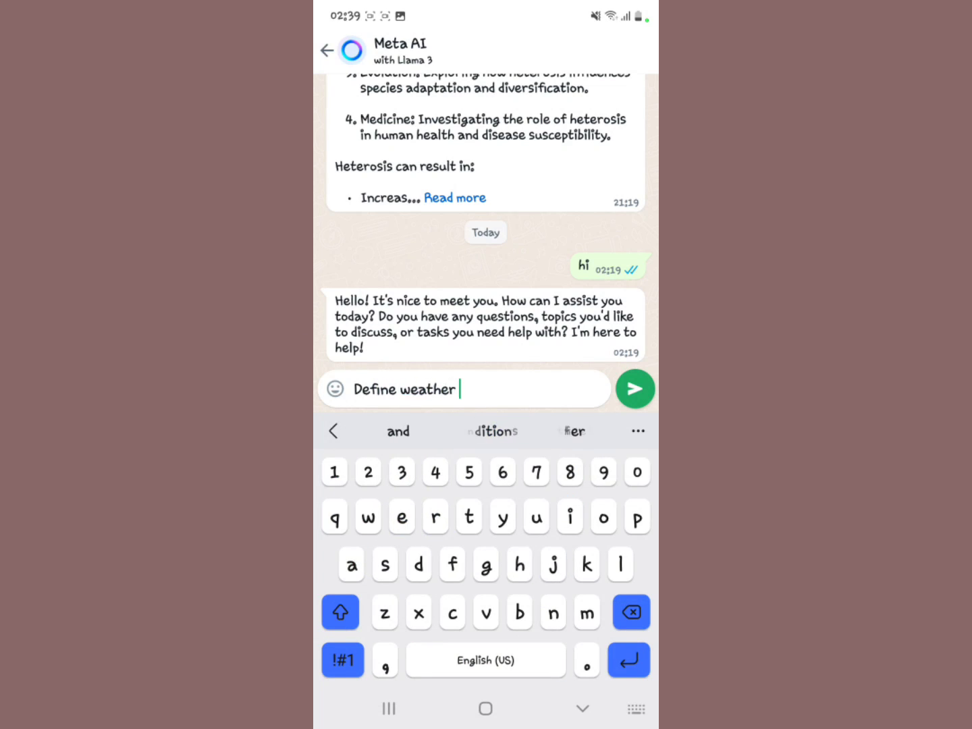
left_click(633, 388)
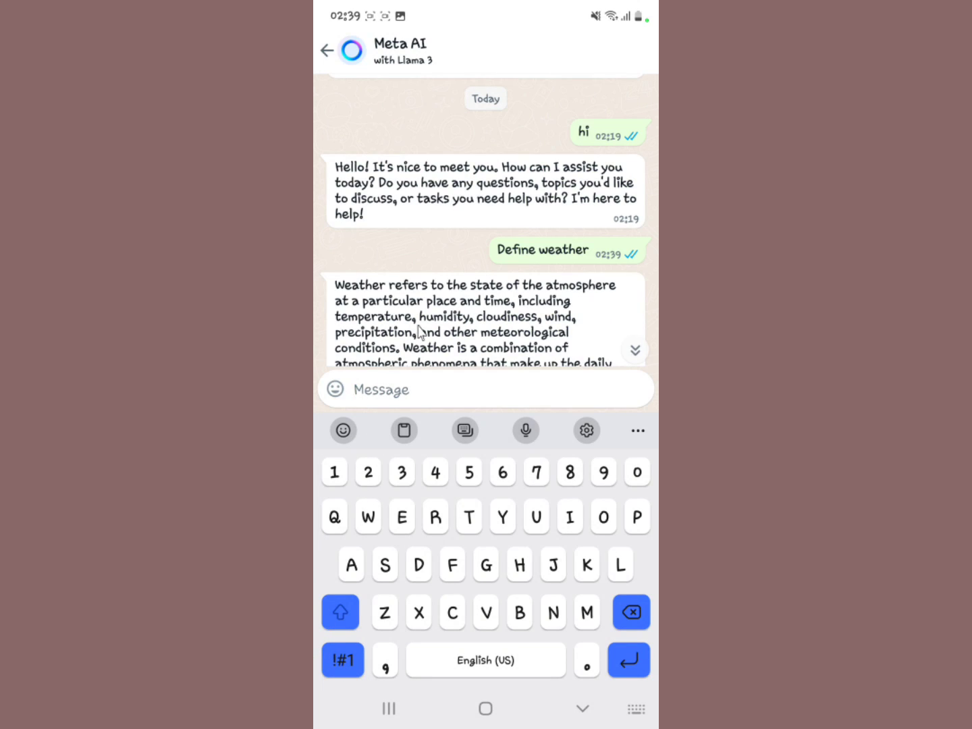
mouse_move(560, 265)
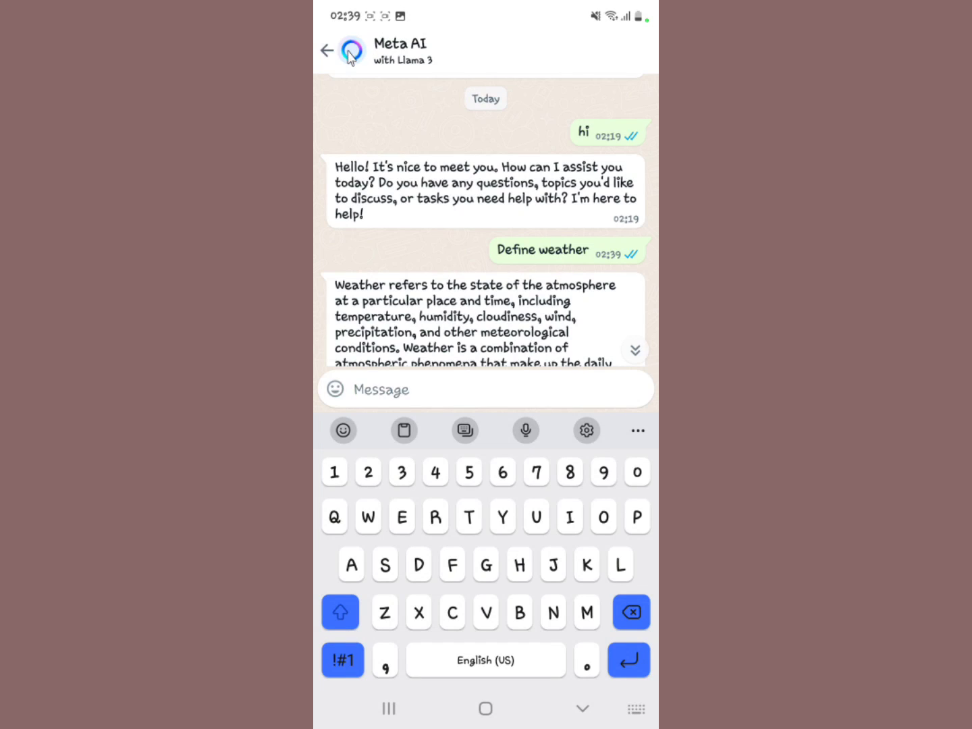
Step: Leave the Meta AI chat and switch to the Google Play Store
left_click(327, 51)
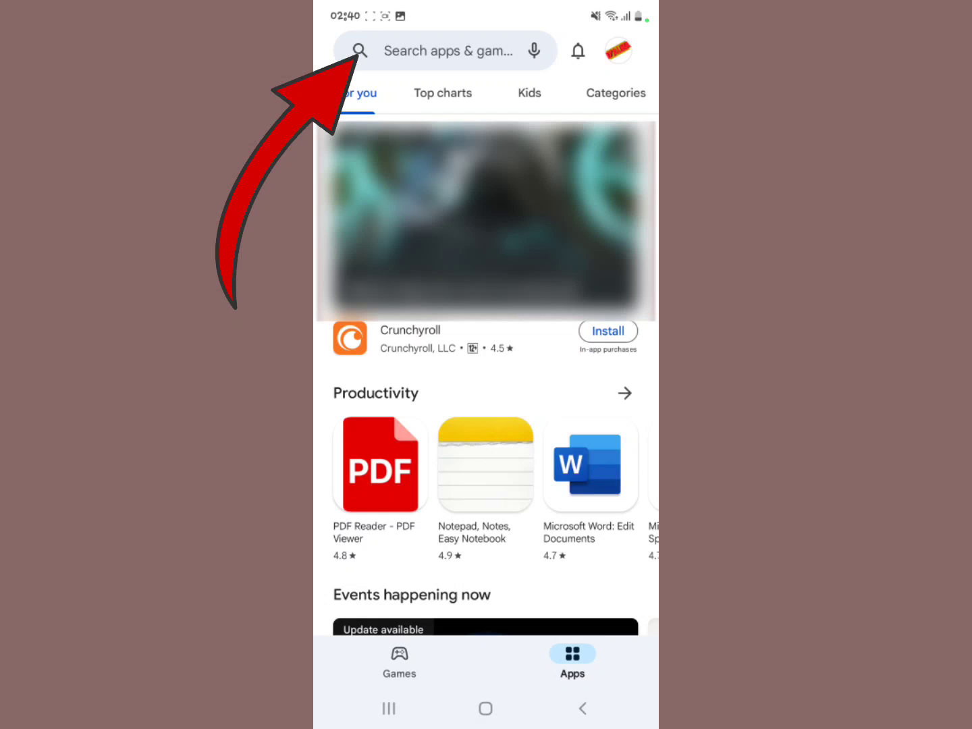
Step: Search the Play Store for "wha" to find WhatsApp Messenger
left_click(445, 51)
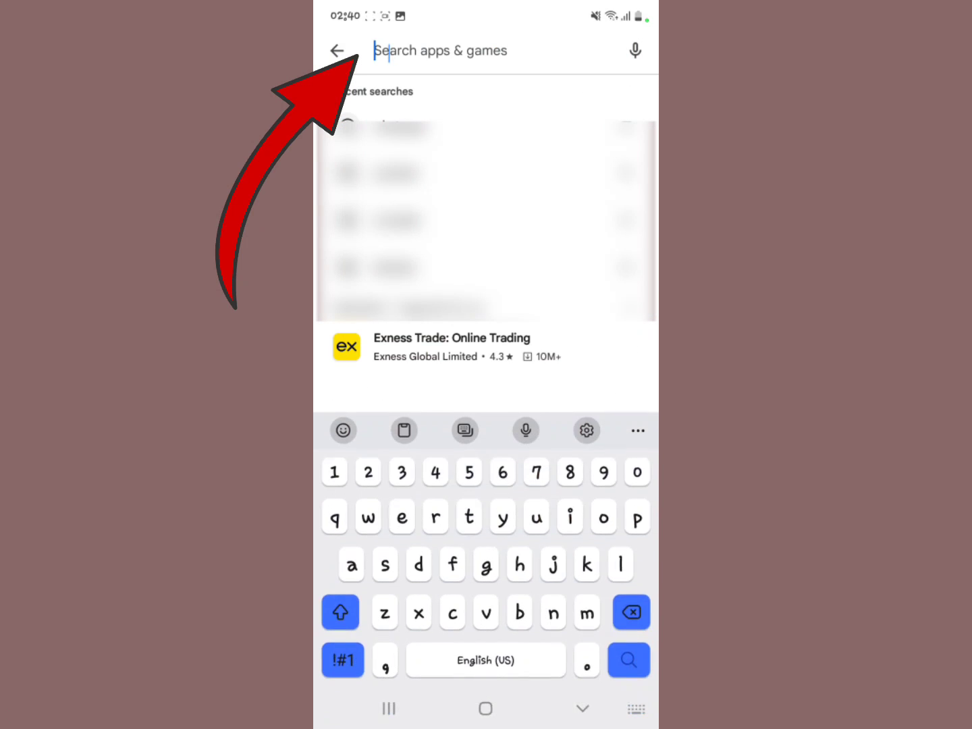
type("wha")
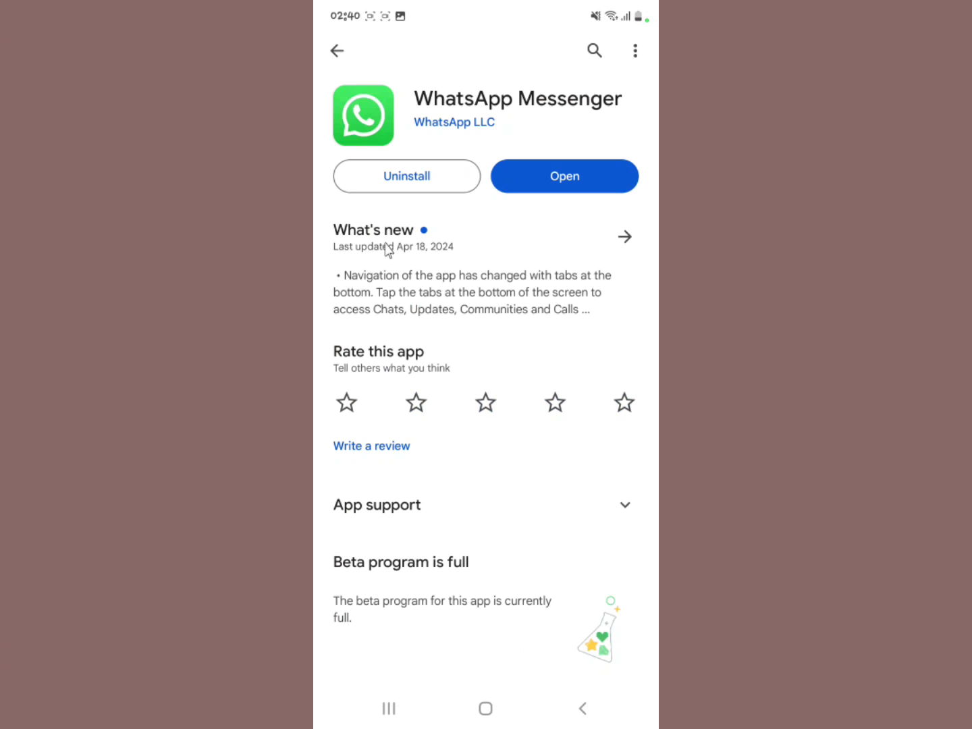
Step: Launch WhatsApp Messenger from its Play Store page with the Open button
left_click(381, 253)
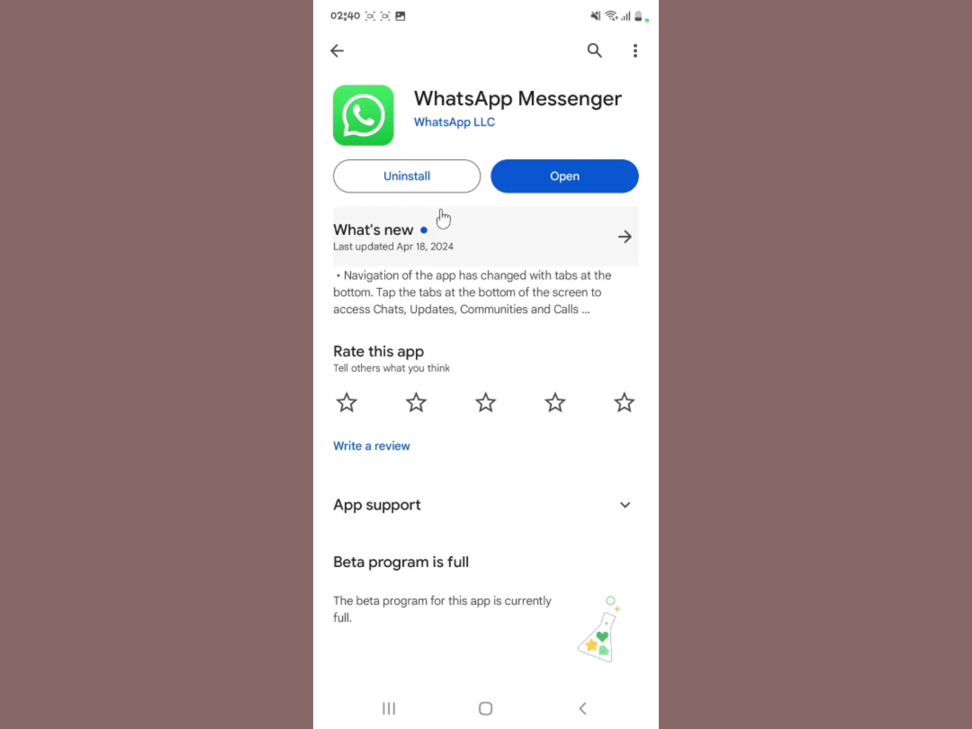
mouse_move(544, 181)
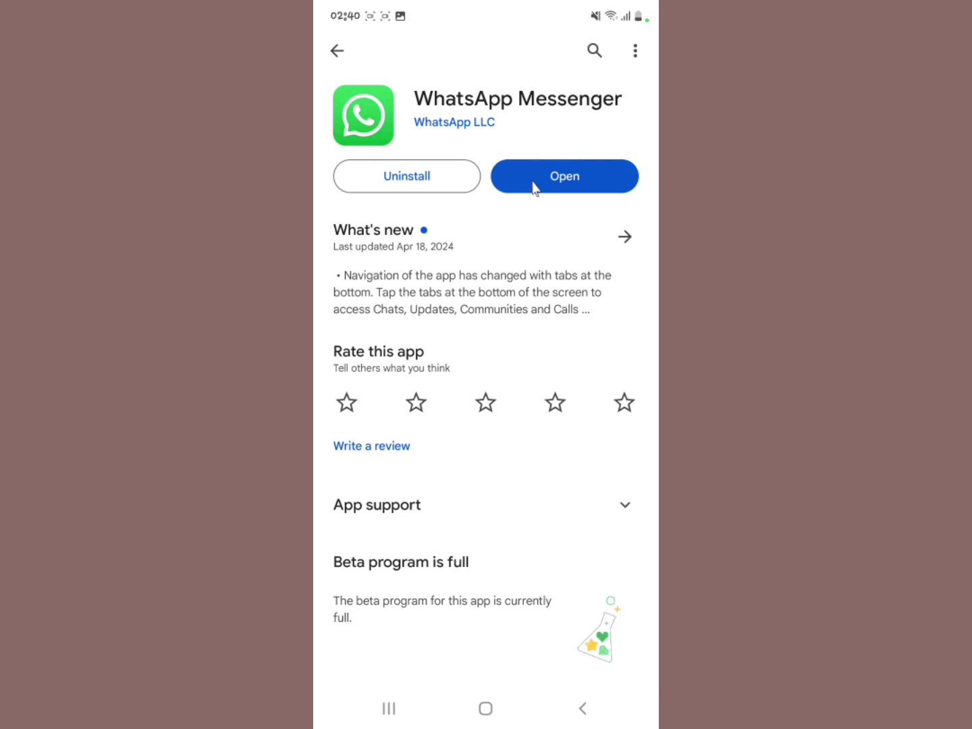
mouse_move(510, 225)
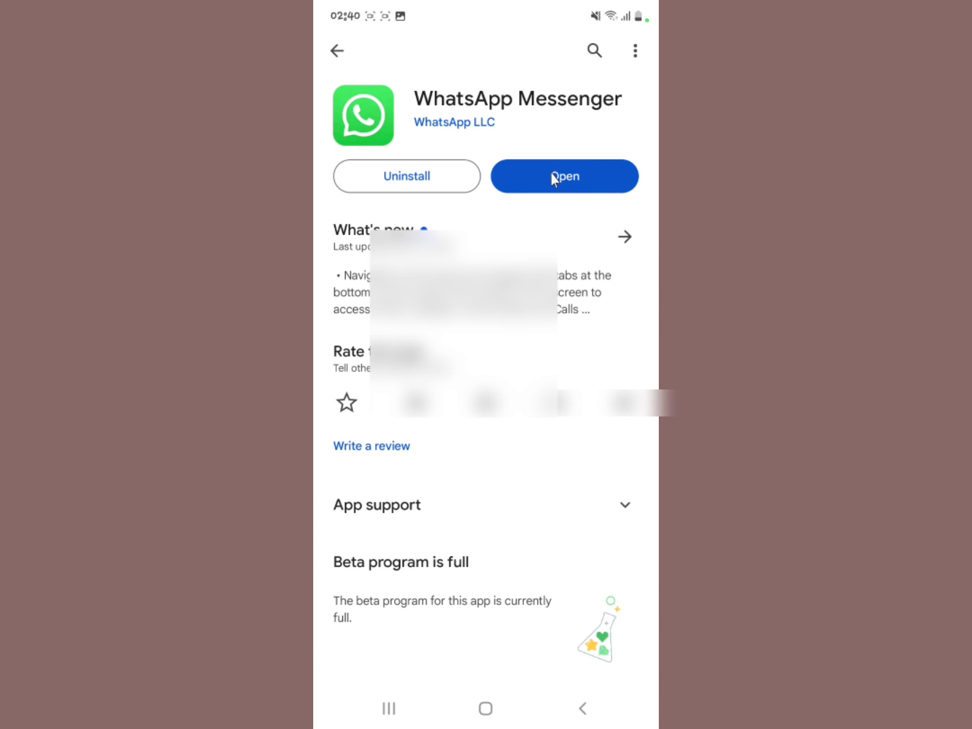
left_click(564, 177)
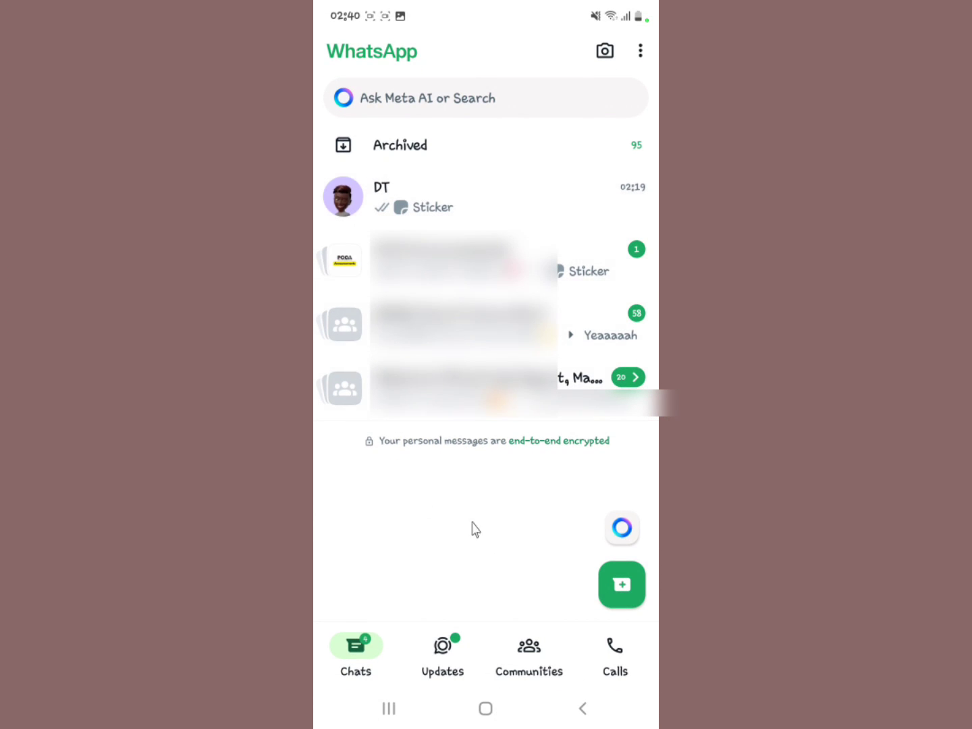
mouse_move(638, 509)
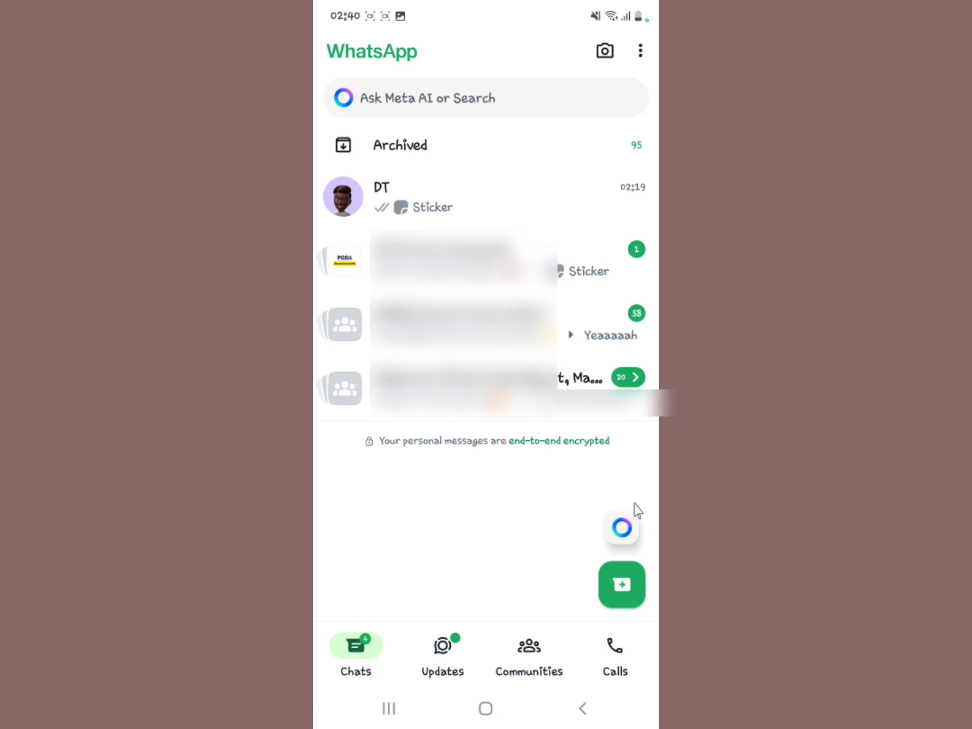
mouse_move(325, 77)
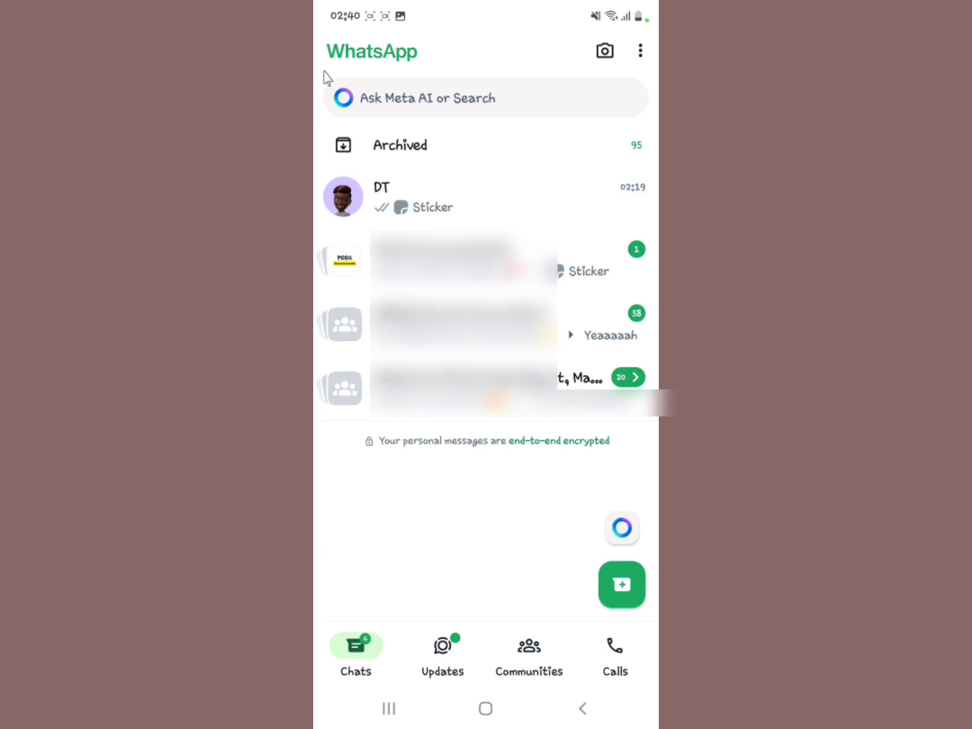
mouse_move(597, 478)
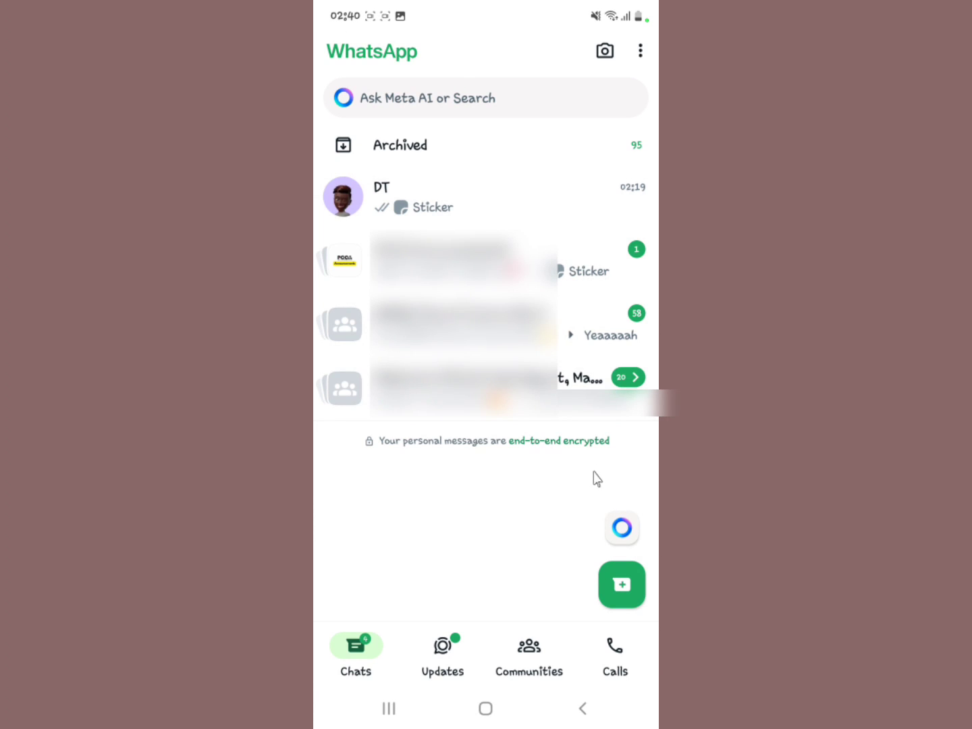
mouse_move(508, 619)
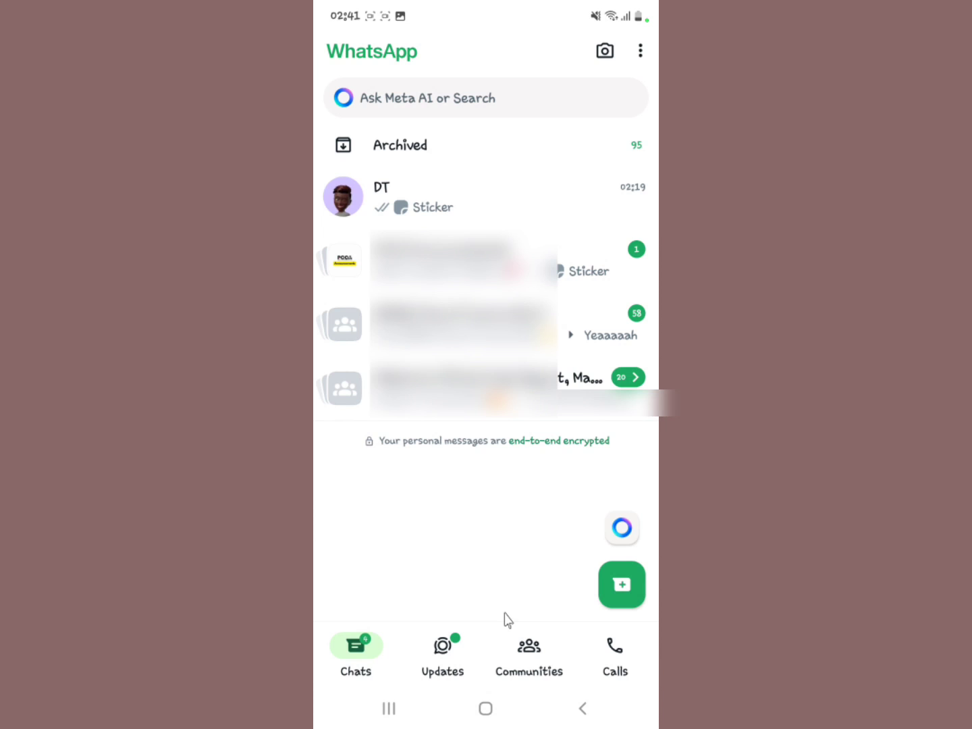